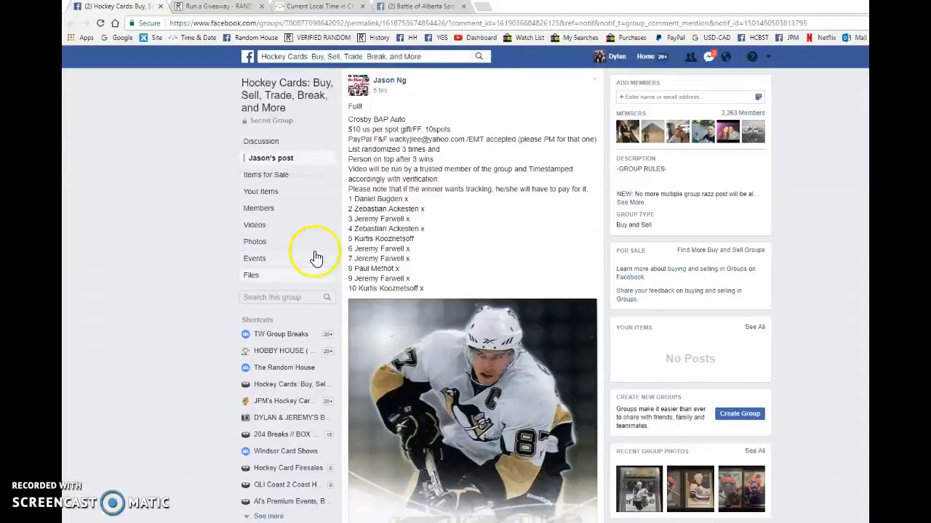
Step: Post a LIVE comment on the Crosby autograph post, run the giveaway, and post the round-two timestamp
{"action": "left_click_drag", "start_coordinate": [351, 198], "coordinate": [425, 288]}
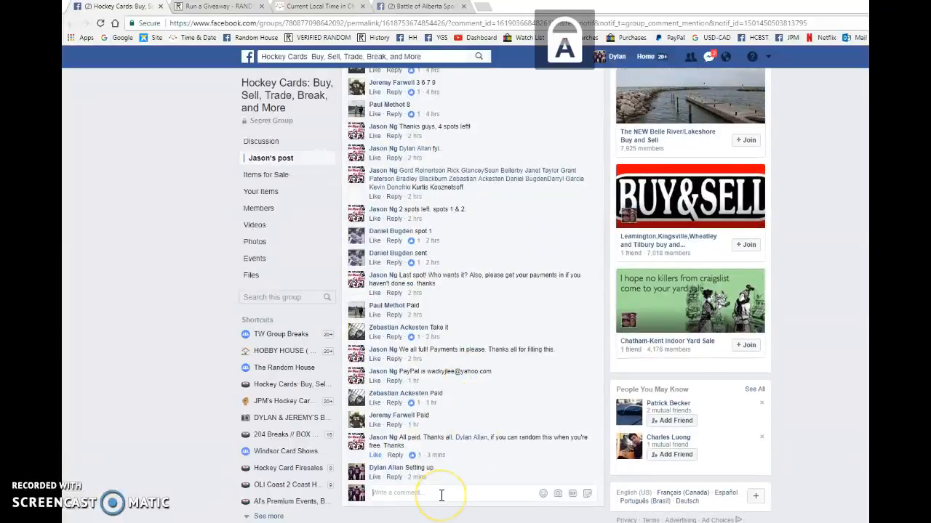
{"action": "left_click", "coordinate": [218, 6]}
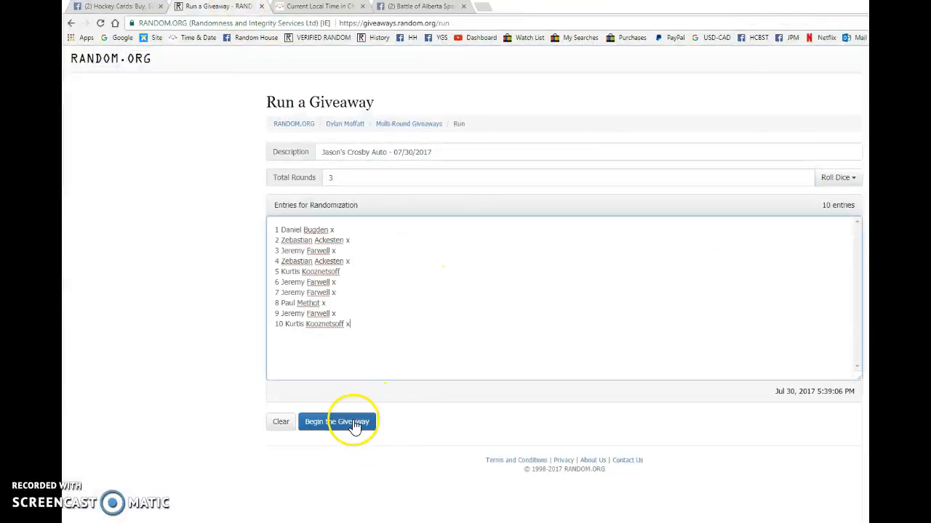
{"action": "left_click", "coordinate": [336, 422]}
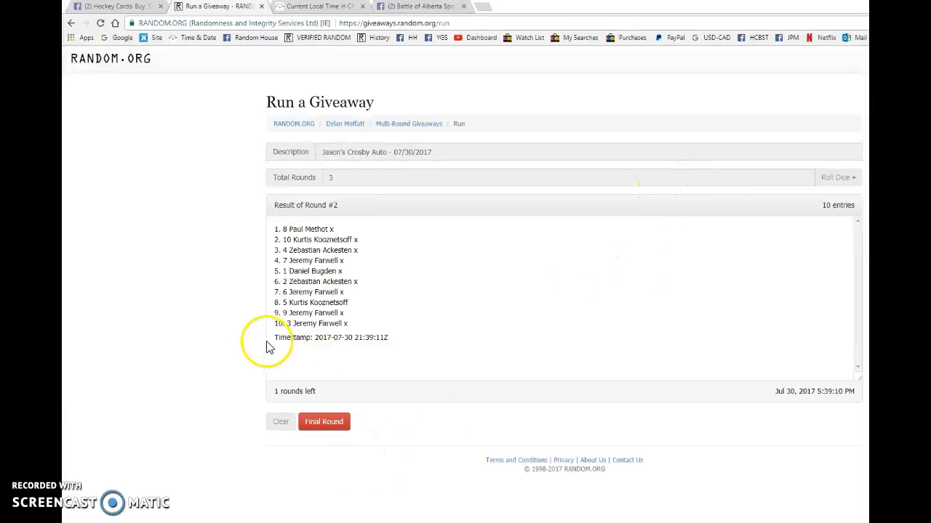
{"action": "left_click", "coordinate": [113, 6]}
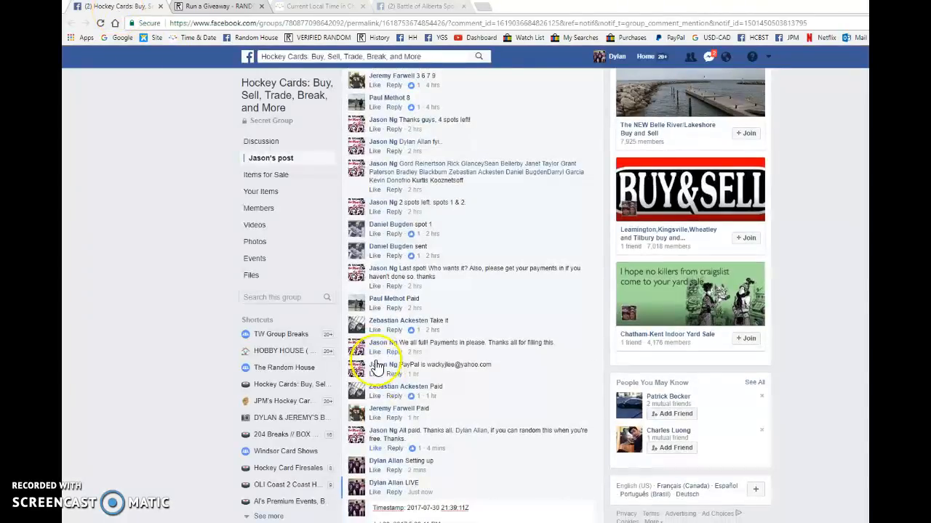
{"action": "scroll", "scroll_direction": "down", "scroll_amount": 3}
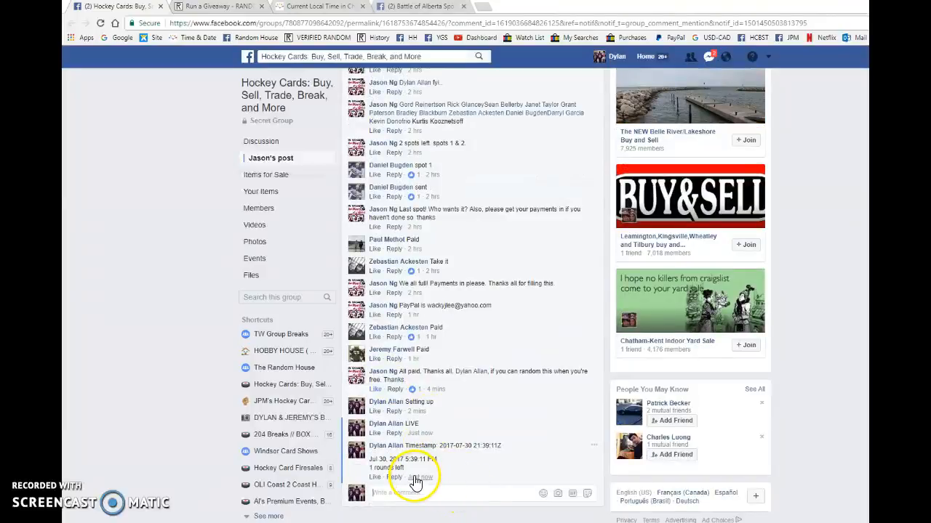
{"action": "left_click", "coordinate": [214, 7]}
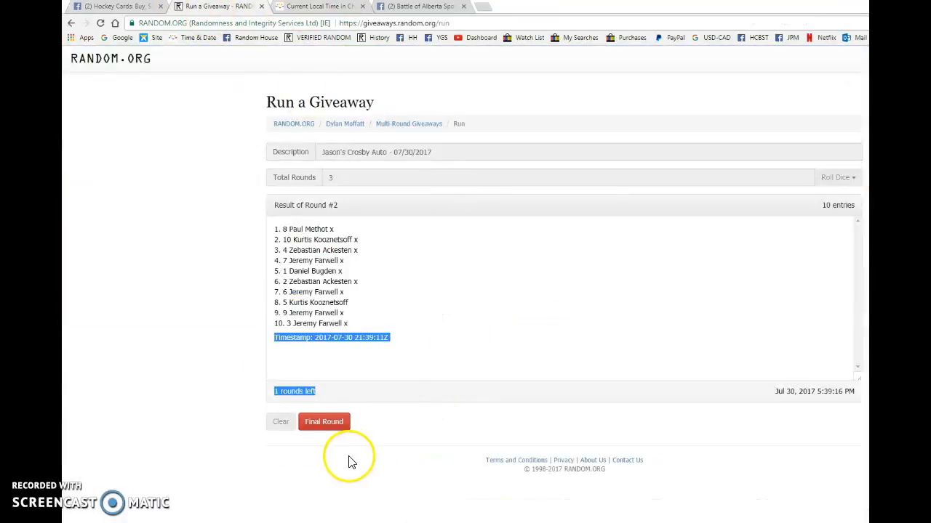
Step: Run the final round and post its timestamp and verification code as a Facebook comment
{"action": "left_click", "coordinate": [323, 422]}
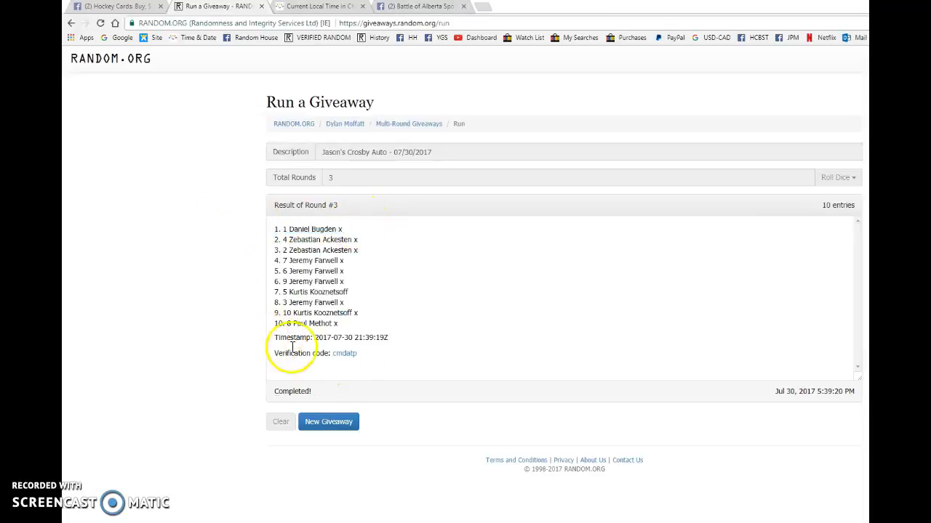
{"action": "left_click", "coordinate": [117, 6]}
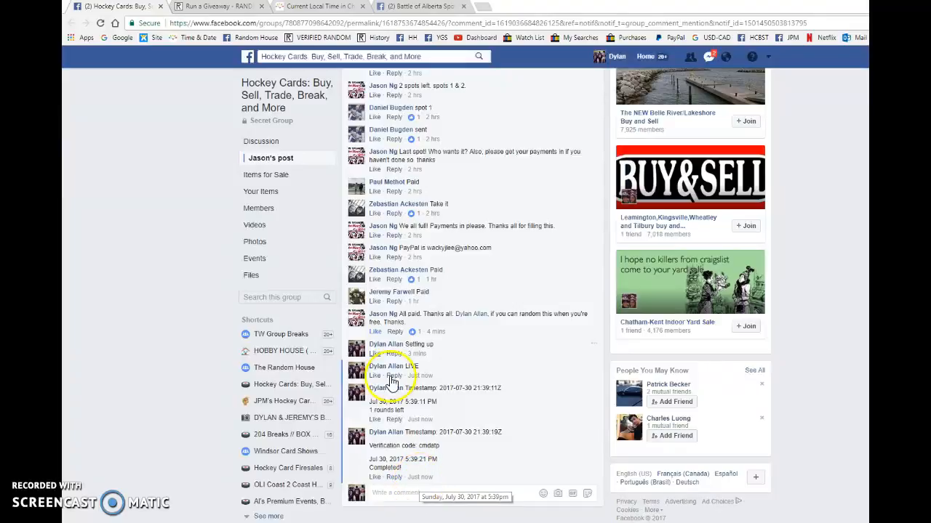
{"action": "left_click", "coordinate": [219, 7]}
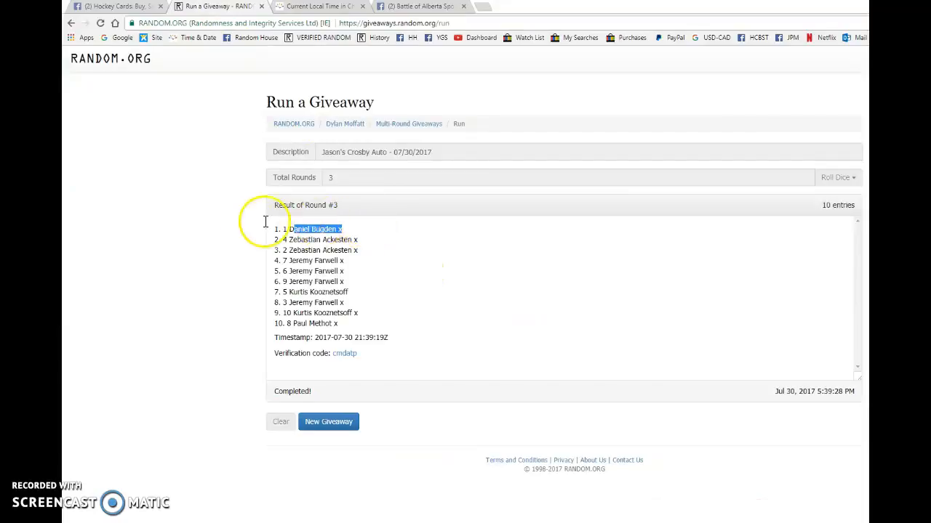